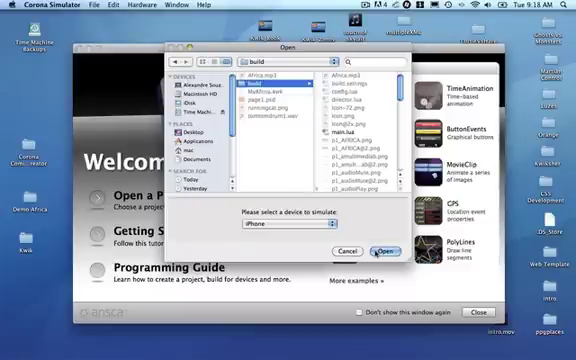
Step: Confirm the build folder and iPhone device for the simulator run
click(384, 248)
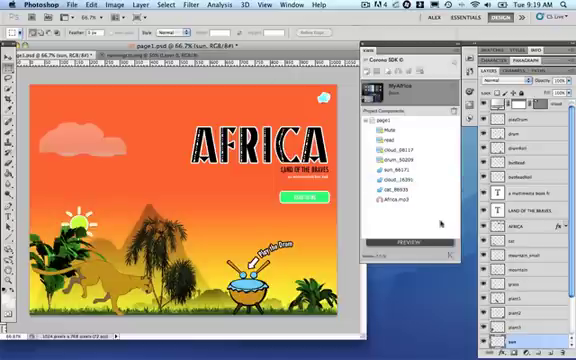
Step: Select a layer inside the expanded group of the Africa page design
click(398, 202)
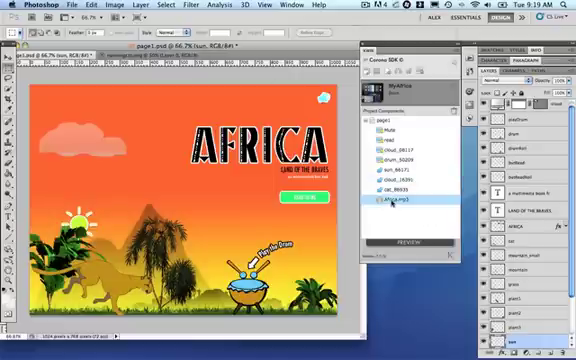